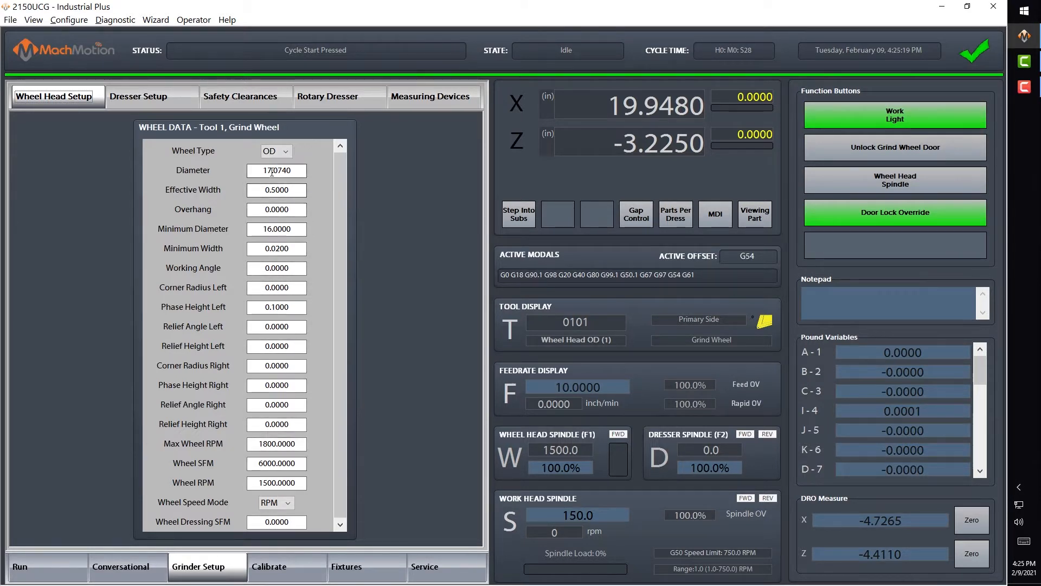
# Visit Dresser Setup, then switch to conversational programming with a new empty file.
pyautogui.click(139, 95)
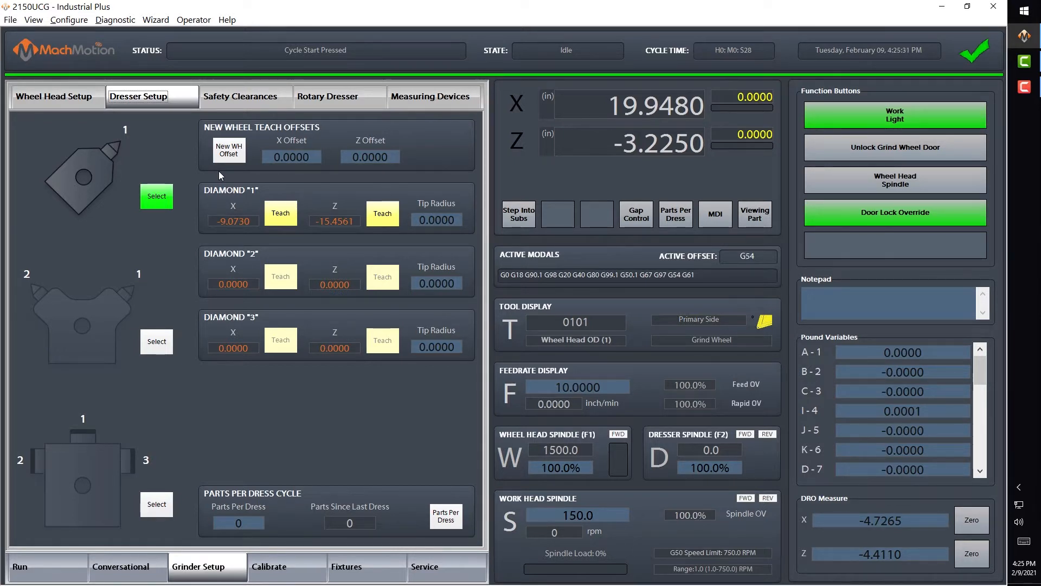
pyautogui.click(122, 566)
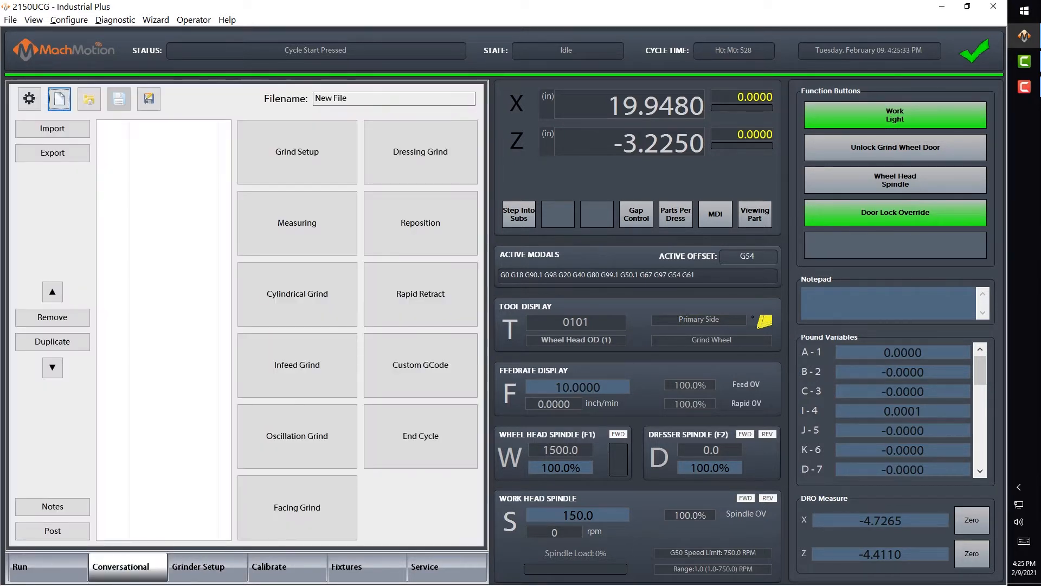
# Add a Grind Setup operation with wheel head on and work head off as GrindSetup-0.
pyautogui.click(296, 151)
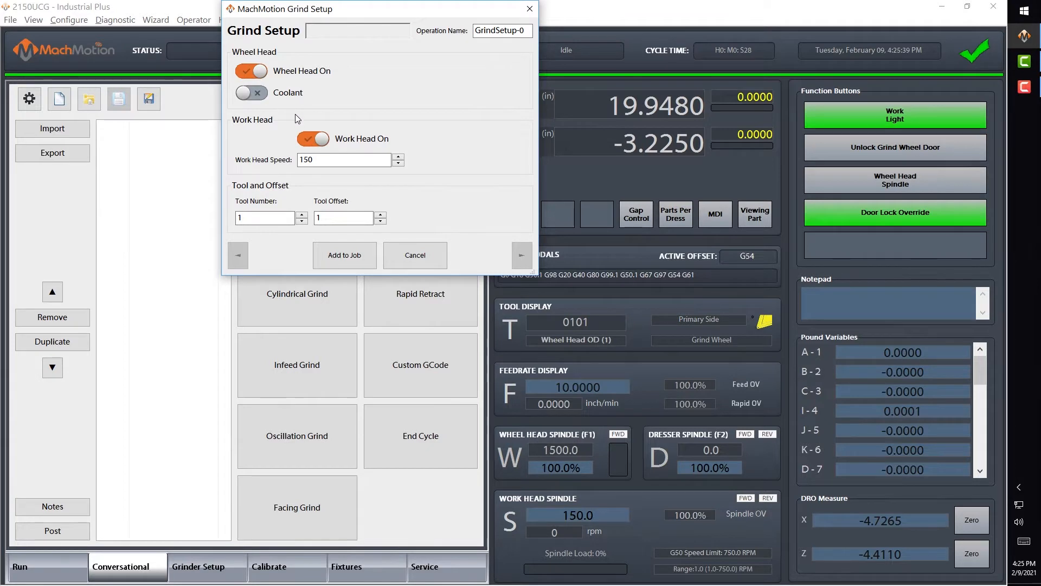
pyautogui.click(312, 139)
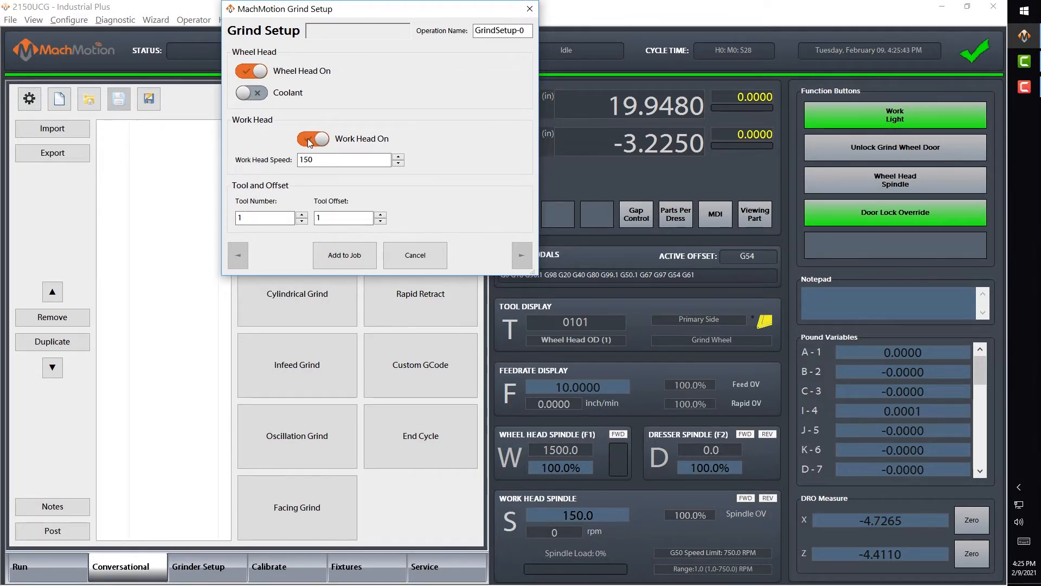
pyautogui.click(313, 139)
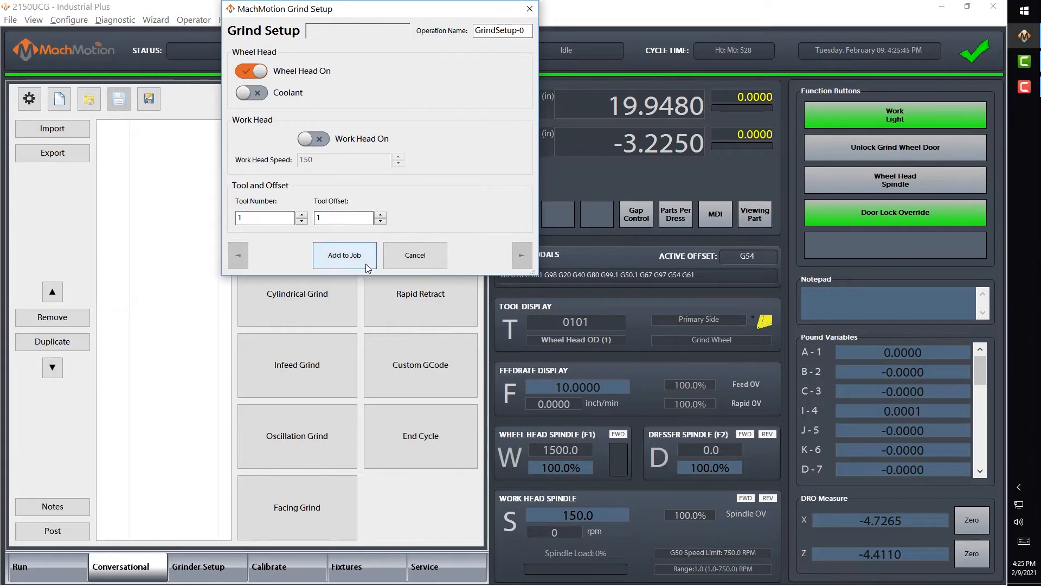
pyautogui.click(345, 254)
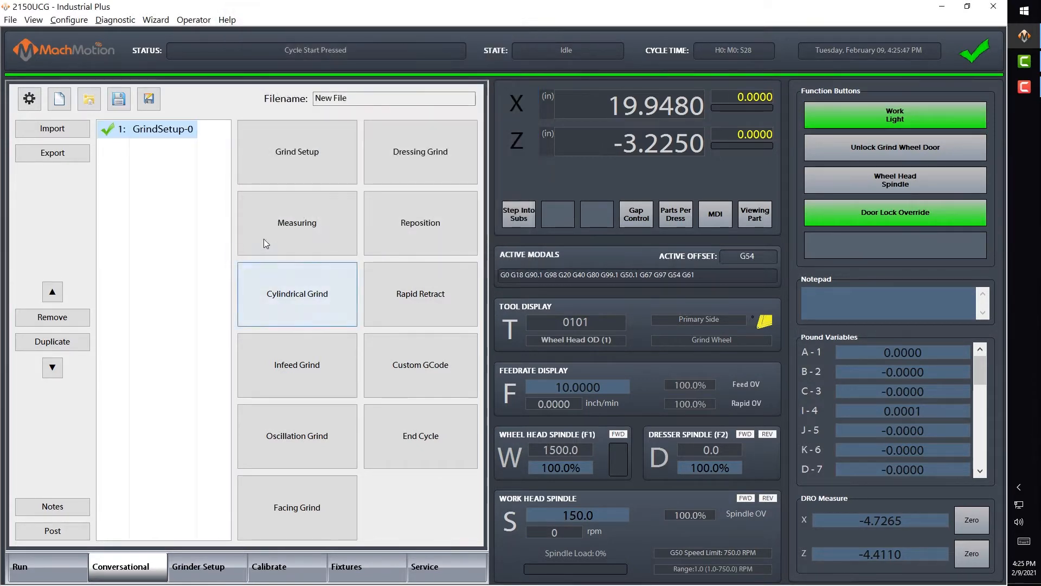
# Start the wheel head spindle forward and bring up tool 1's calibration page.
pyautogui.click(269, 566)
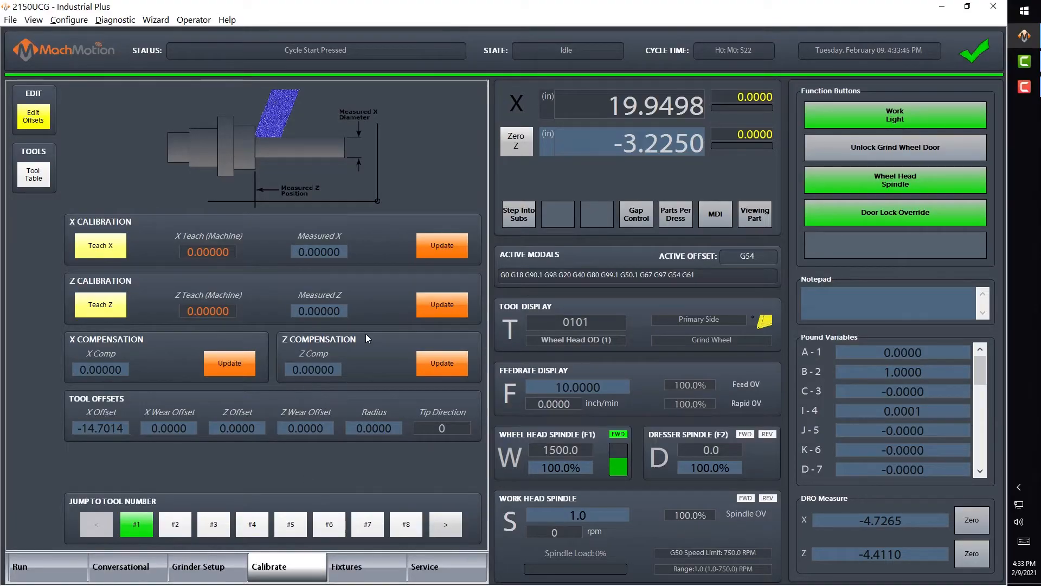
# Teach X at -13.27493 against a measured diameter of 1.52 and zero Z.
pyautogui.doubleClick(577, 514)
pyautogui.write('150')
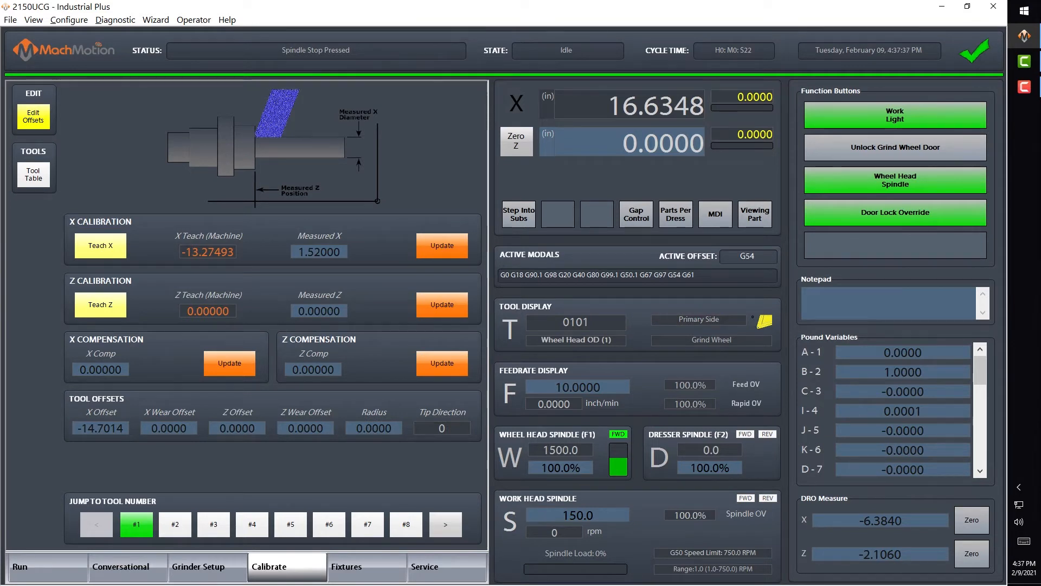
# Update tool 1's X offset to -14.0349 from the calibration and return to conversational programming.
pyautogui.click(442, 245)
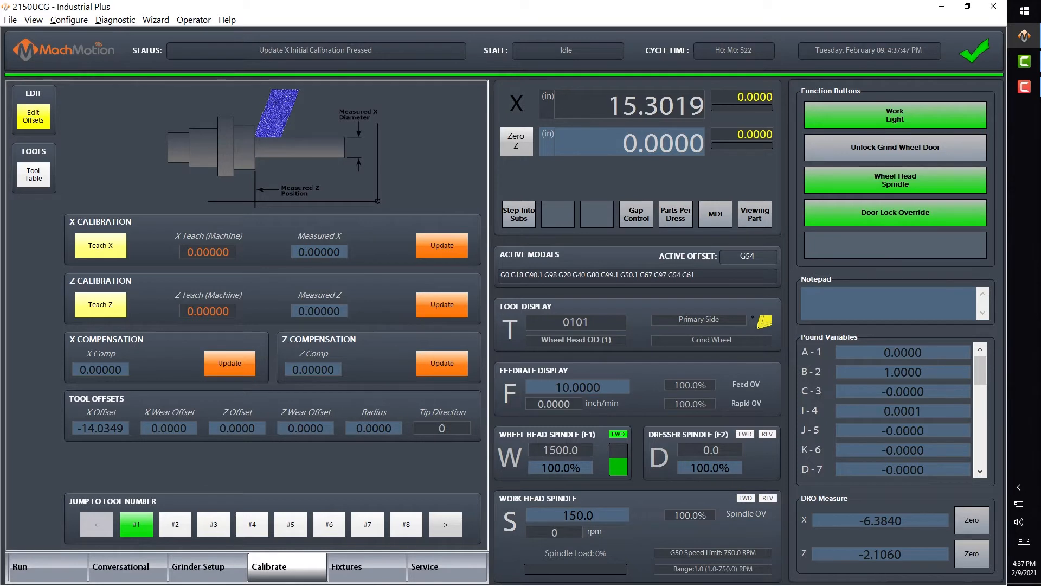
pyautogui.click(121, 566)
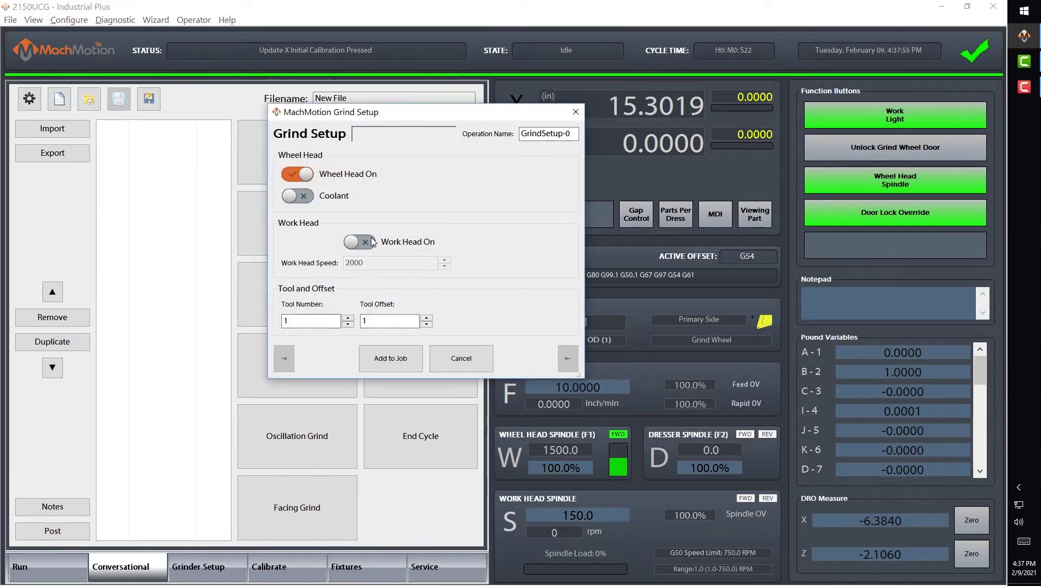
# Add a Grind Setup with work head on at speed 150 as GrindSetup-0.
pyautogui.click(358, 241)
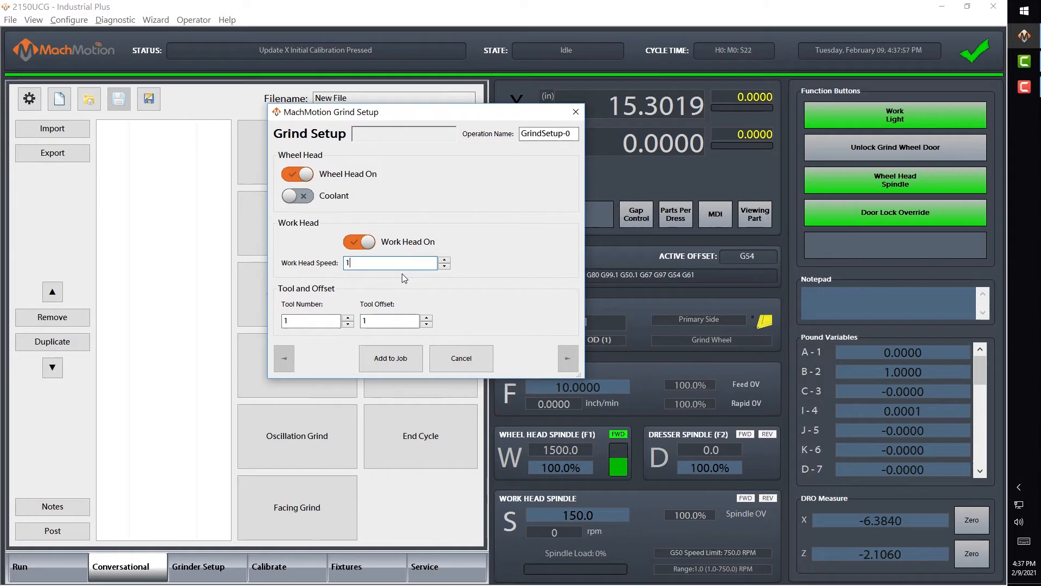
pyautogui.write('150')
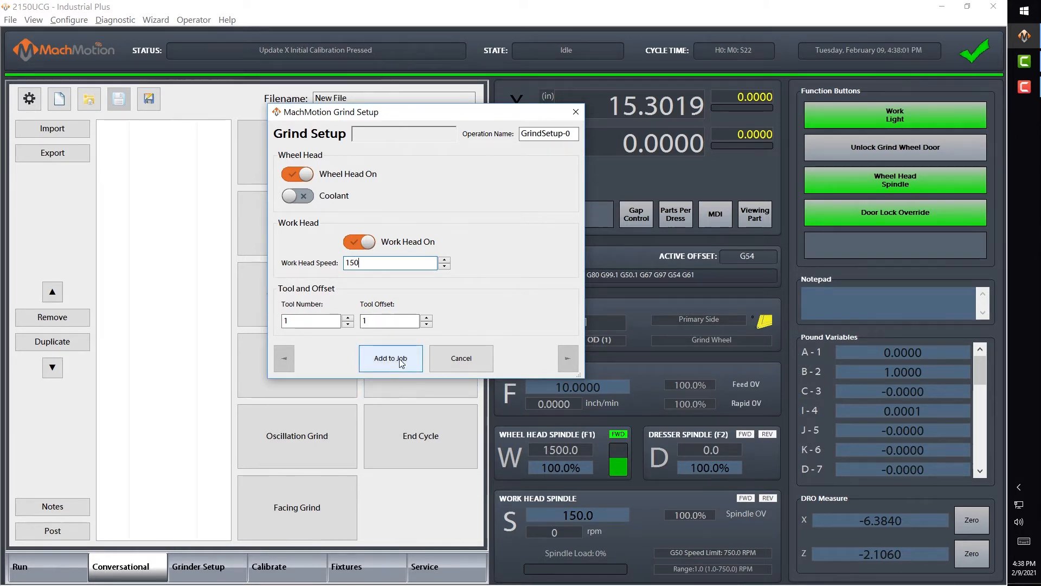
pyautogui.click(390, 358)
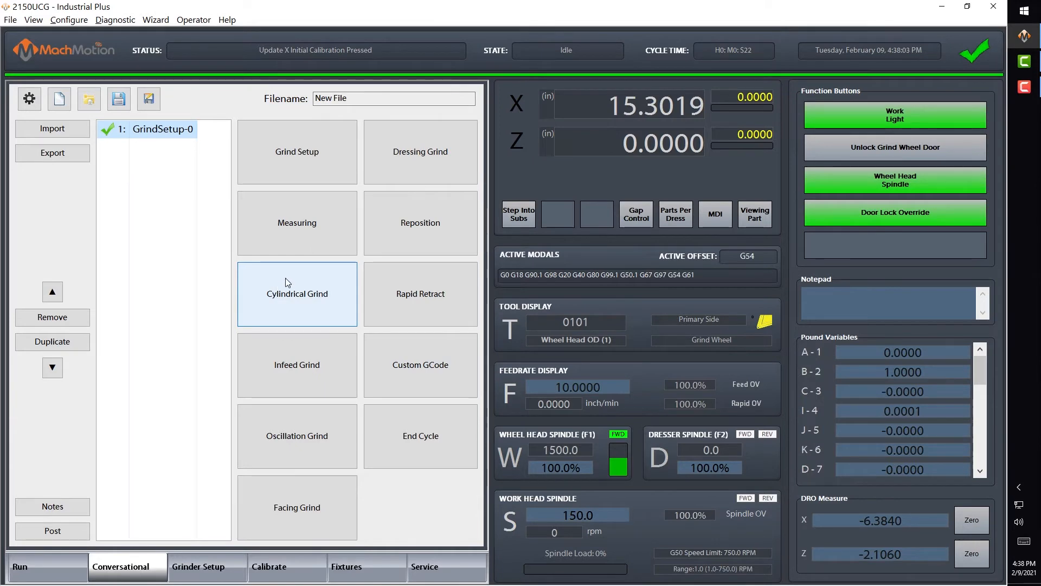
pyautogui.moveTo(309, 304)
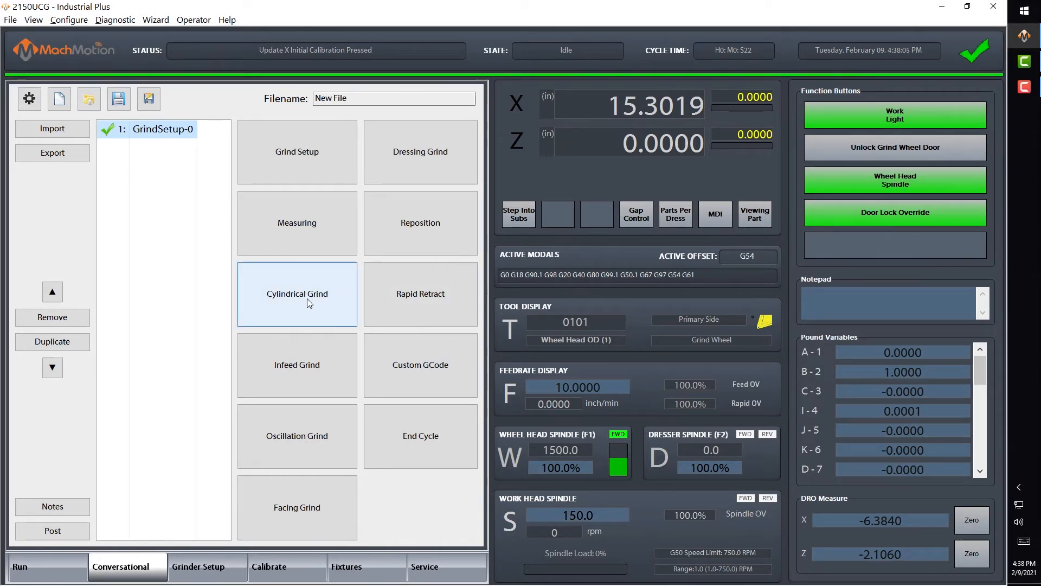
# Add a multiple-plunge Cylindrical Grind from 1.52 start to 1.5195 finish diameter as CylindricalGrind-0.
pyautogui.click(296, 294)
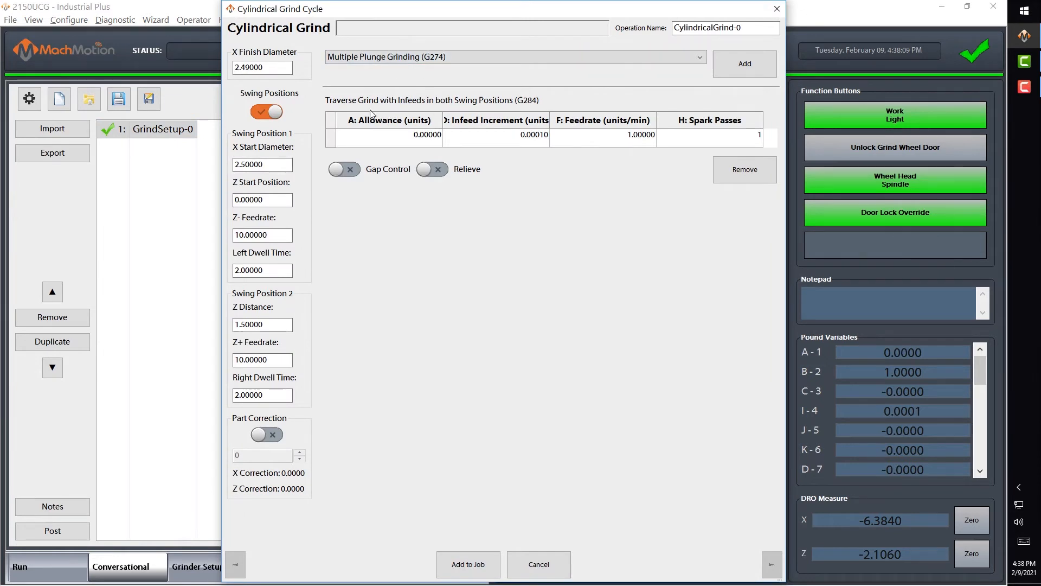
pyautogui.moveTo(432, 118)
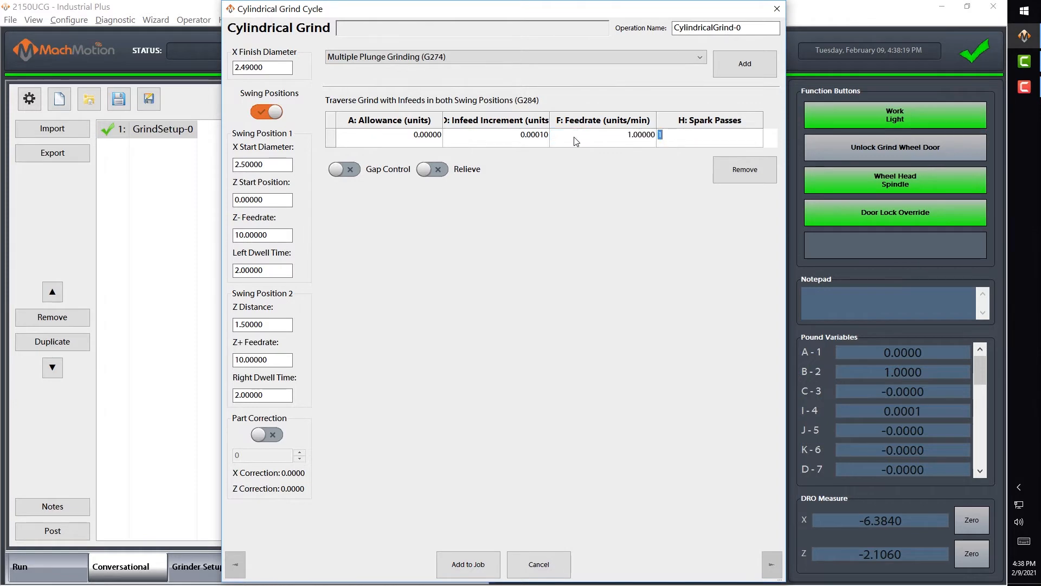
pyautogui.moveTo(633, 139)
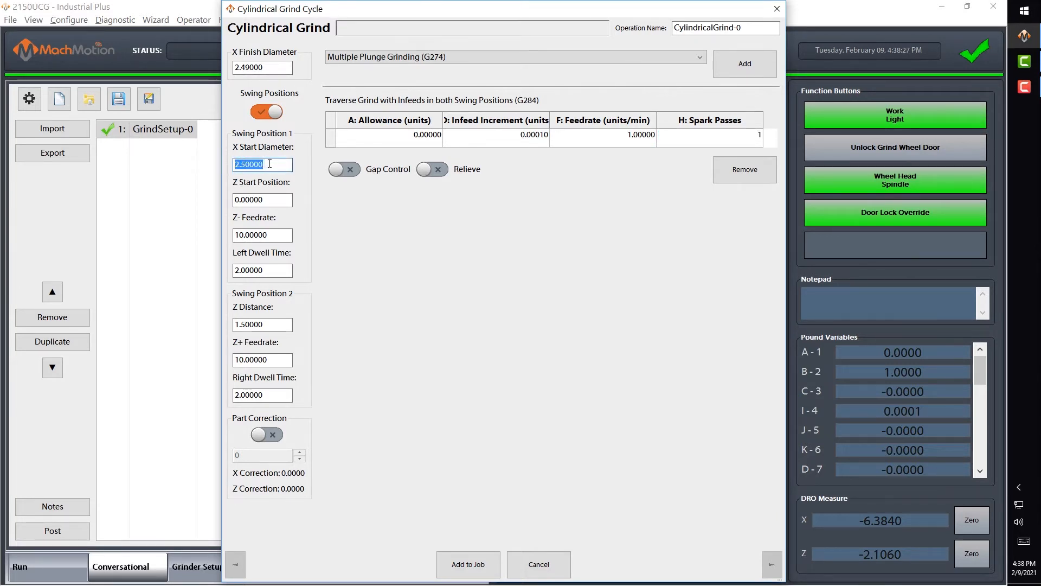
pyautogui.write('1.5')
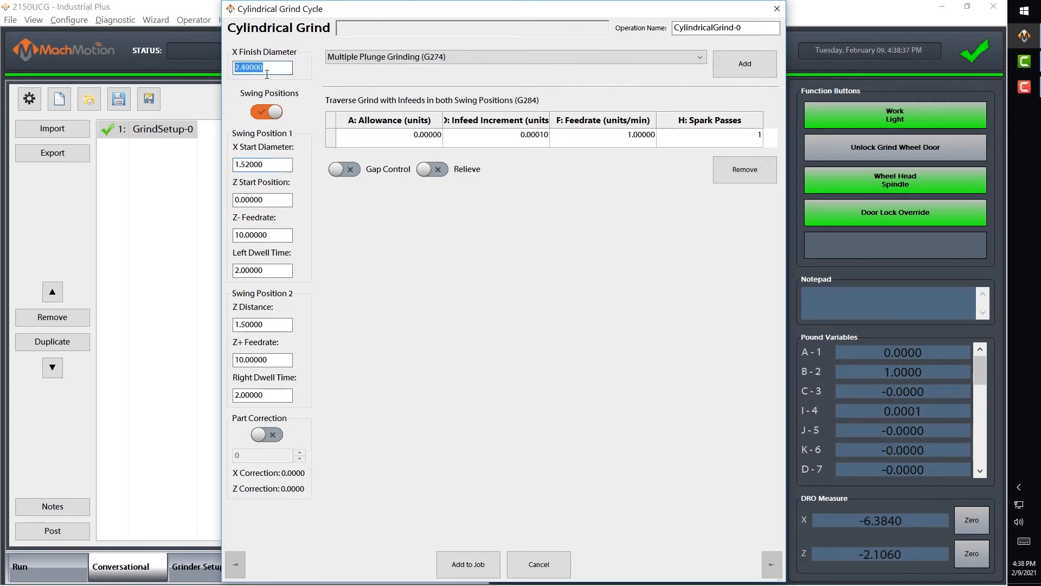
pyautogui.write('1.51950')
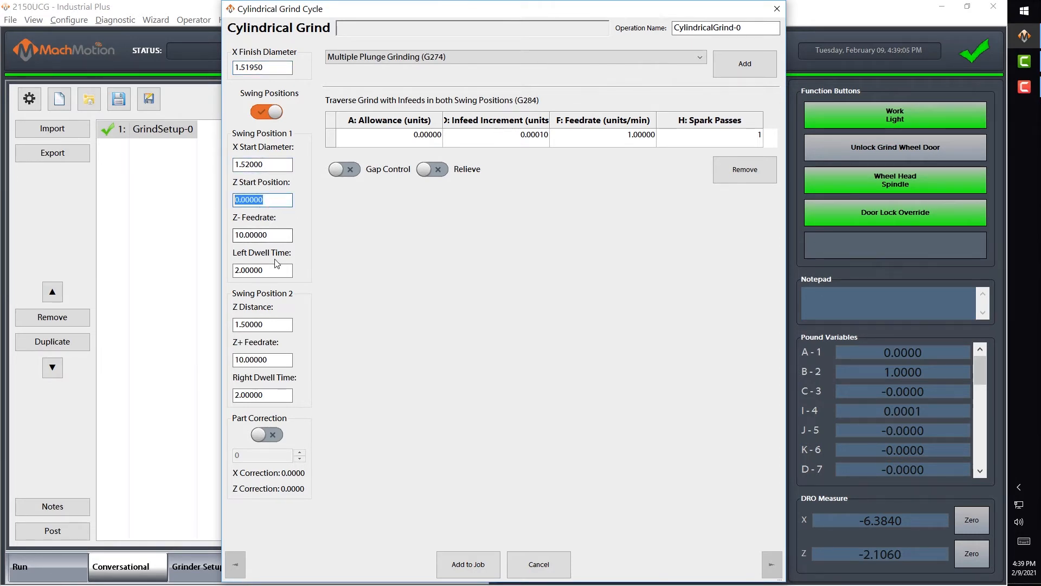
pyautogui.click(261, 324)
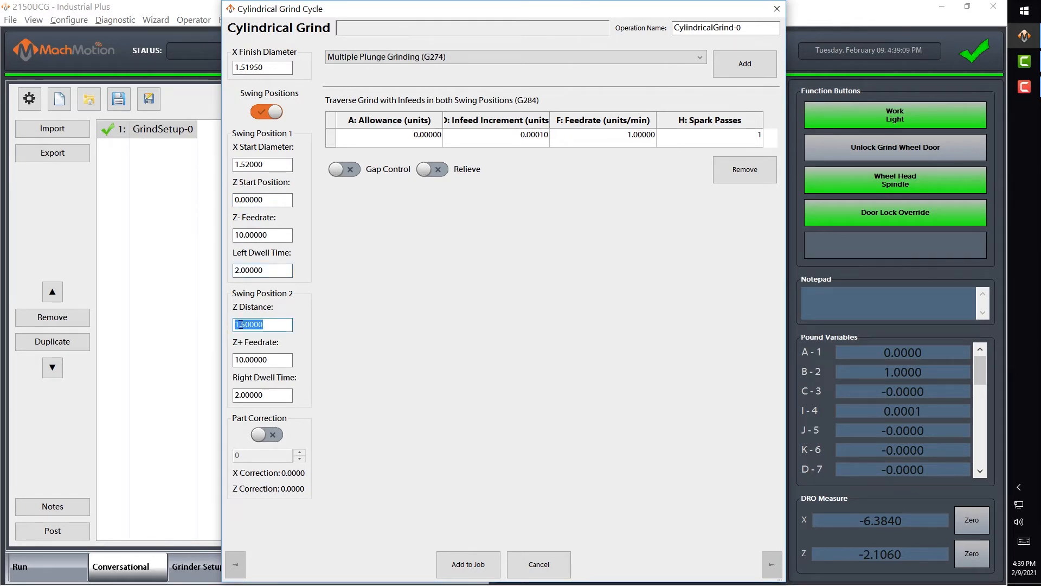
pyautogui.click(262, 359)
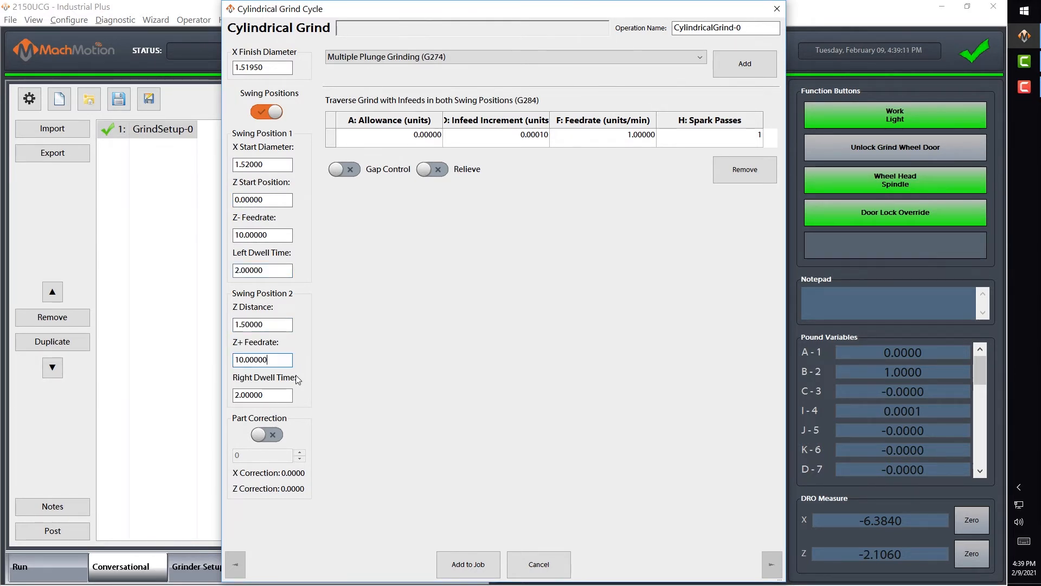
pyautogui.moveTo(401, 527)
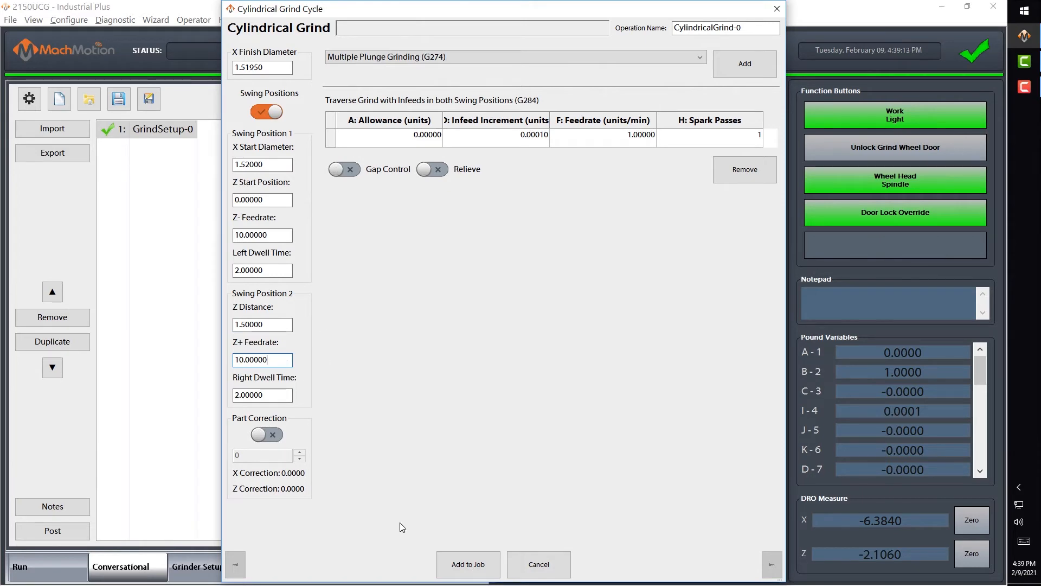
pyautogui.click(467, 564)
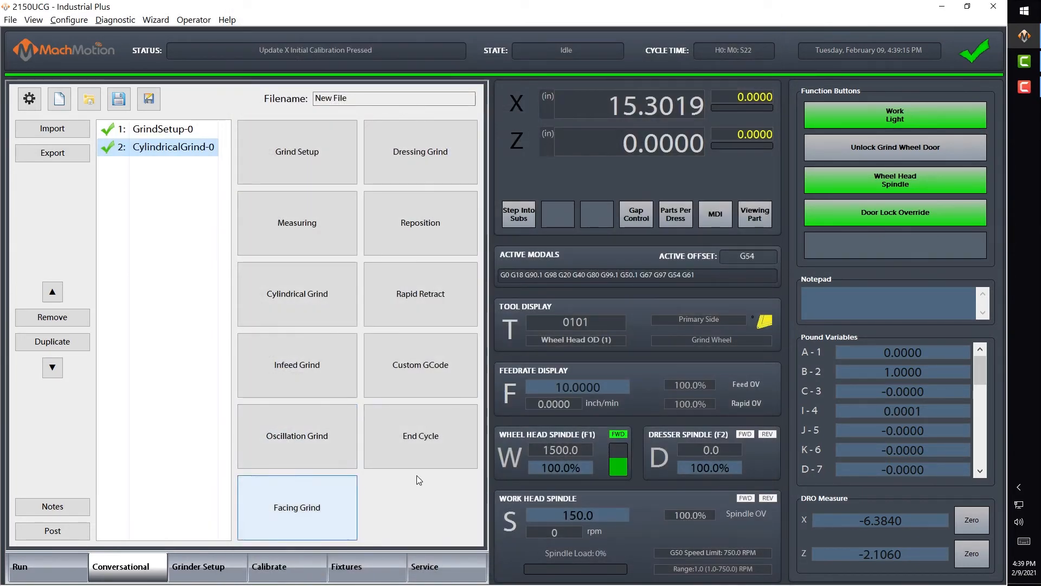
# Append EndCycle-0, post the job as Test3.tap and load it on the Run screen.
pyautogui.click(421, 436)
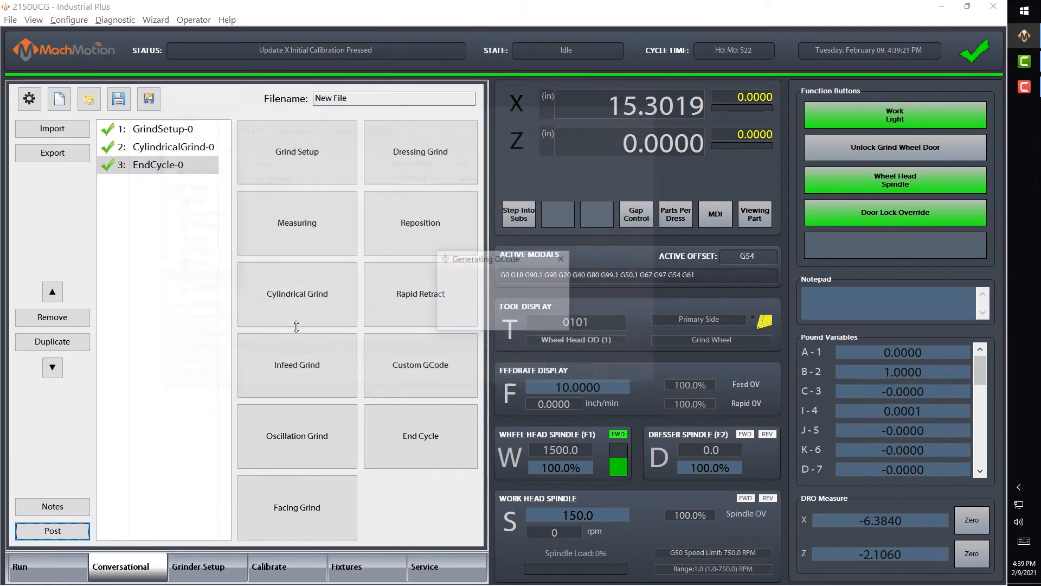
pyautogui.click(23, 566)
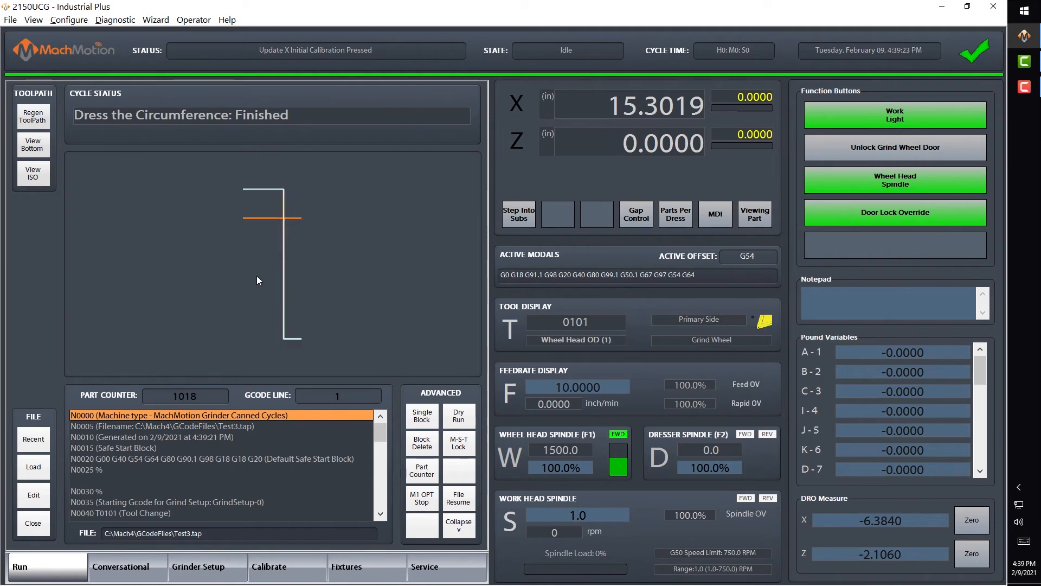